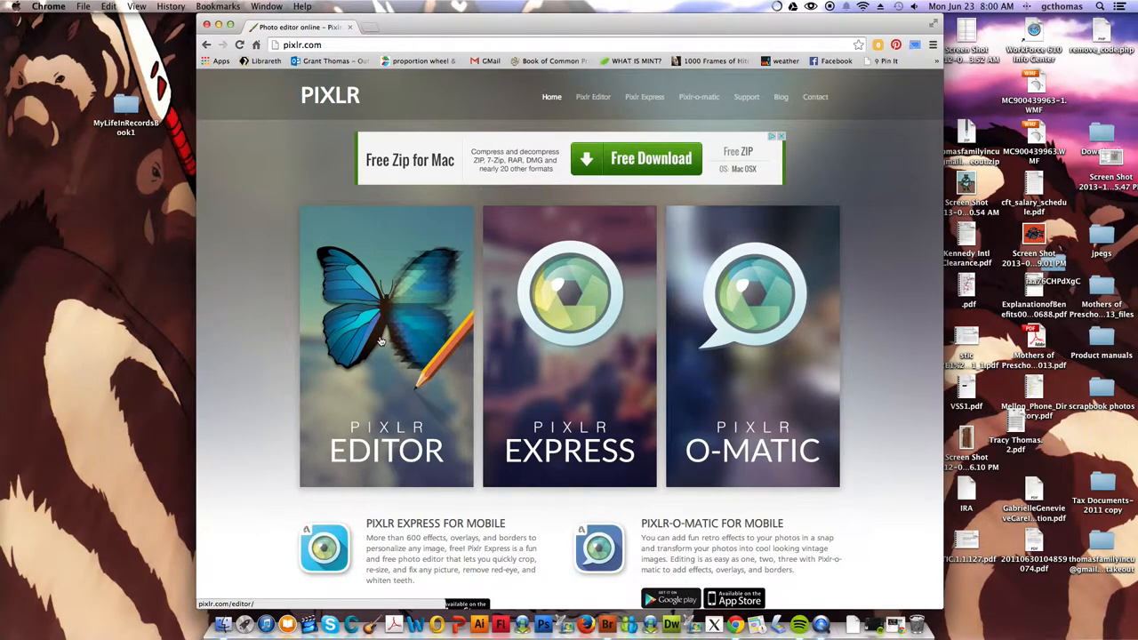
Step: Launch Pixlr Editor from pixlr.com and choose to open an image from the computer
{"action": "left_click", "coordinate": [386, 347]}
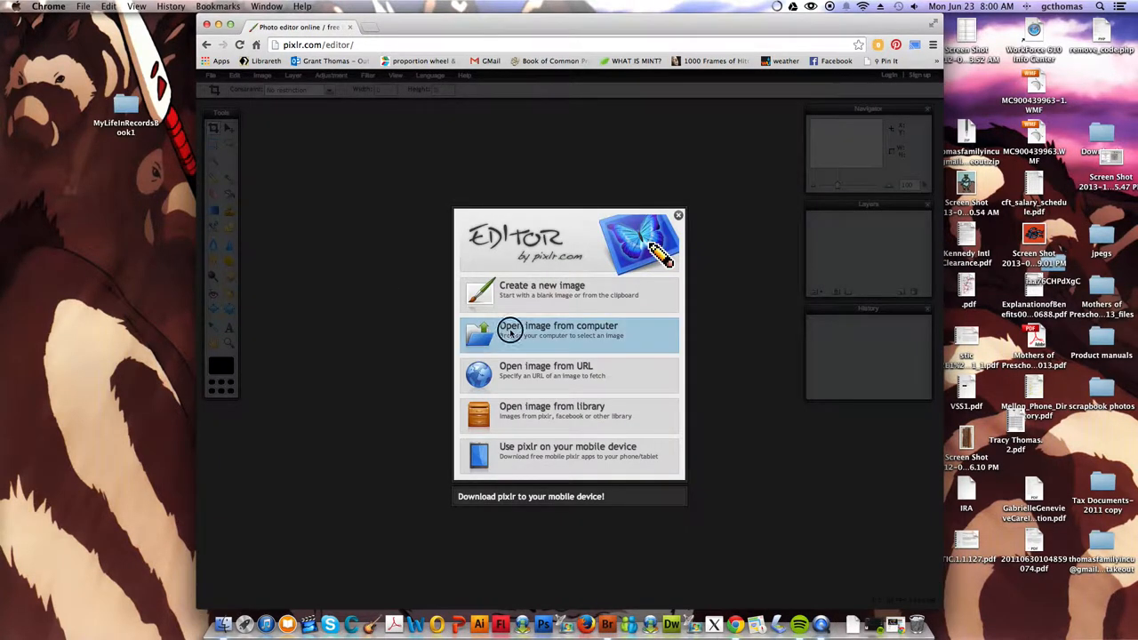
{"action": "left_click", "coordinate": [569, 330]}
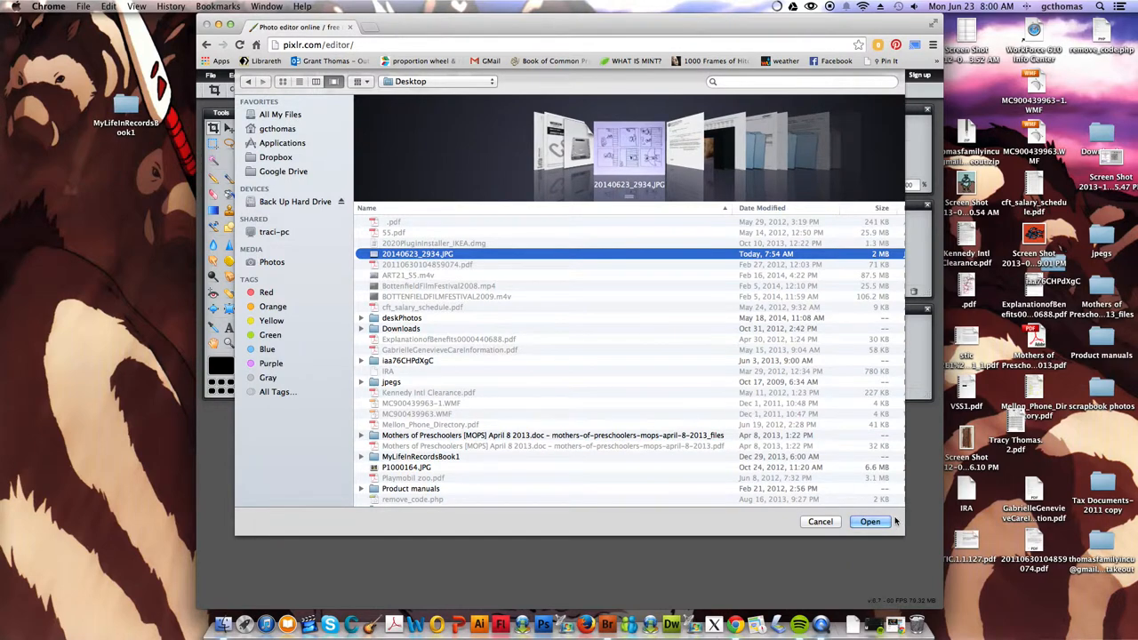
Step: Open 20140623_2934.JPG and rotate the canvas 90° clockwise so the sketch stands upright
{"action": "left_click", "coordinate": [869, 523]}
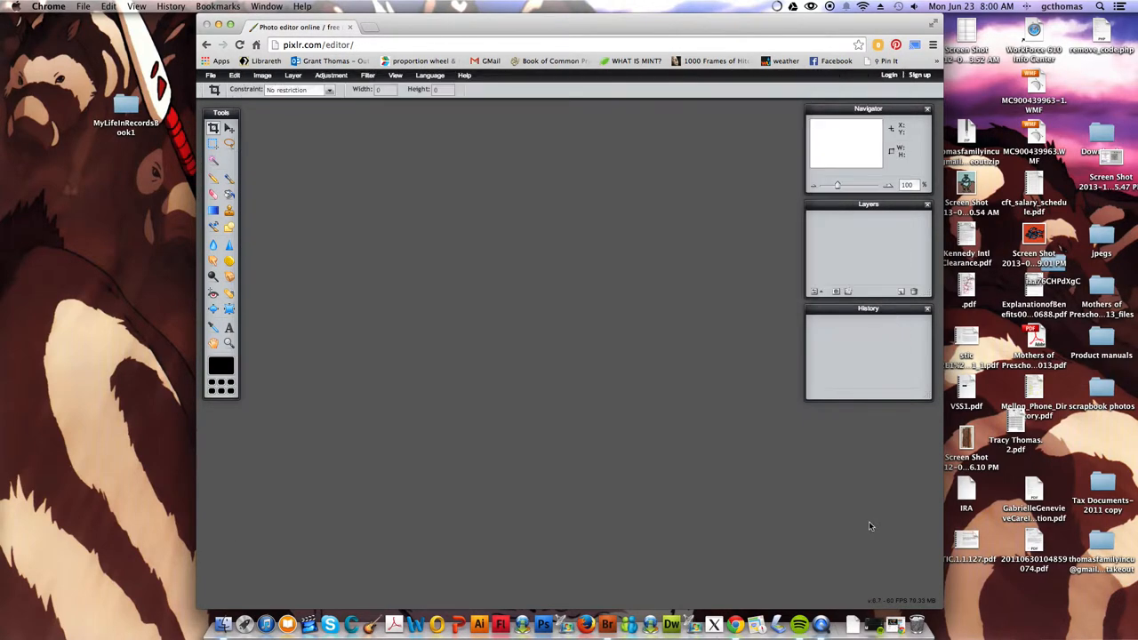
{"action": "mouse_move", "coordinate": [740, 368]}
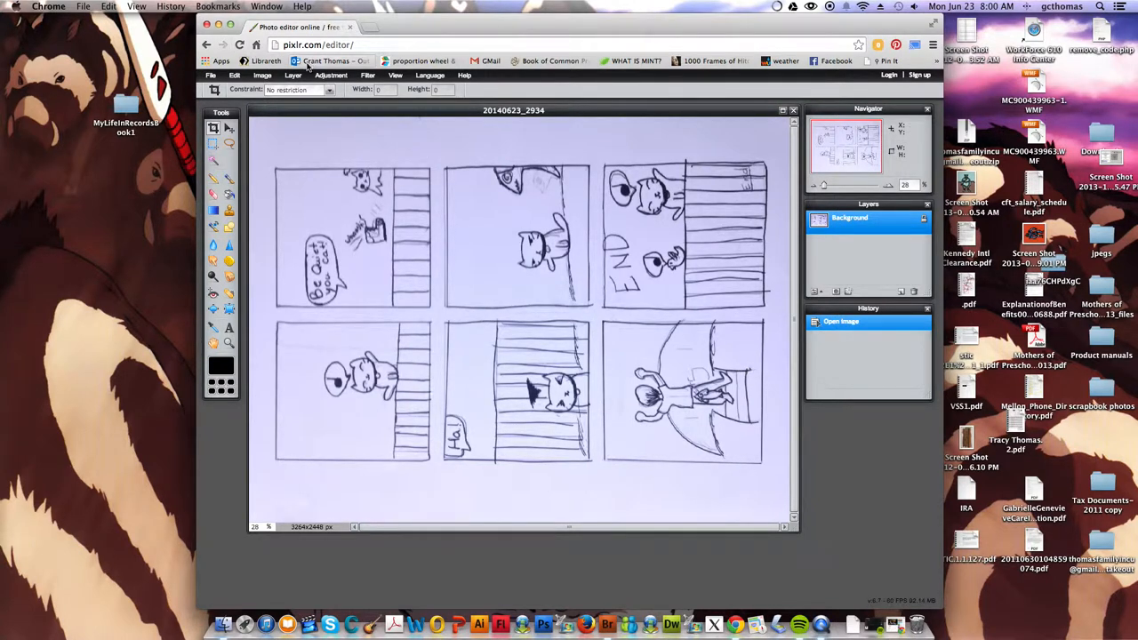
{"action": "left_click", "coordinate": [261, 75]}
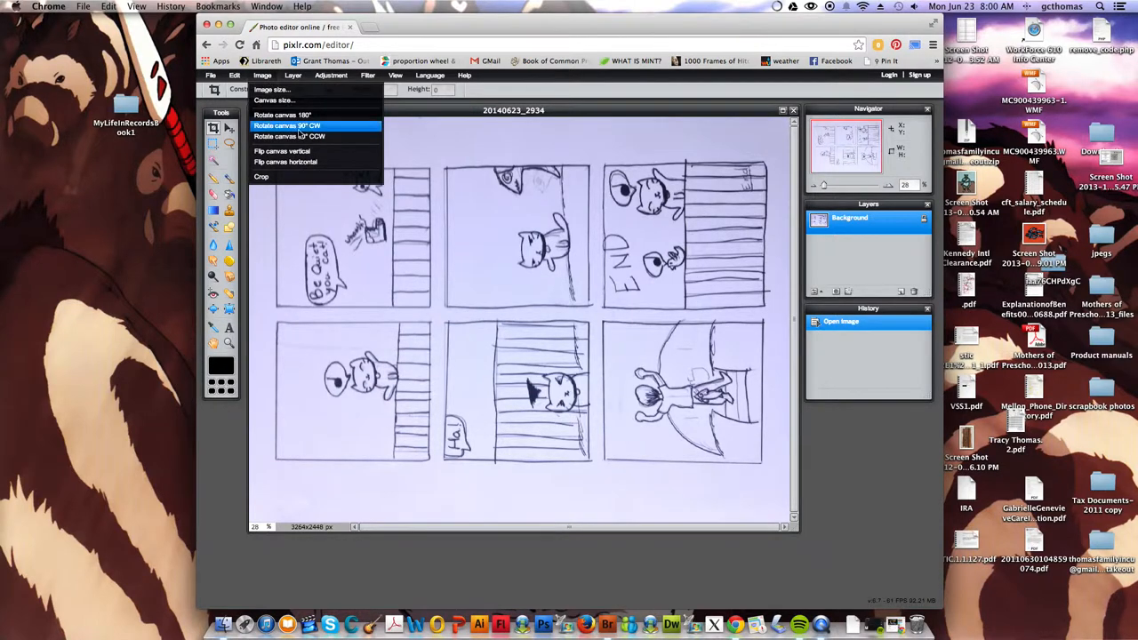
{"action": "left_click", "coordinate": [286, 124]}
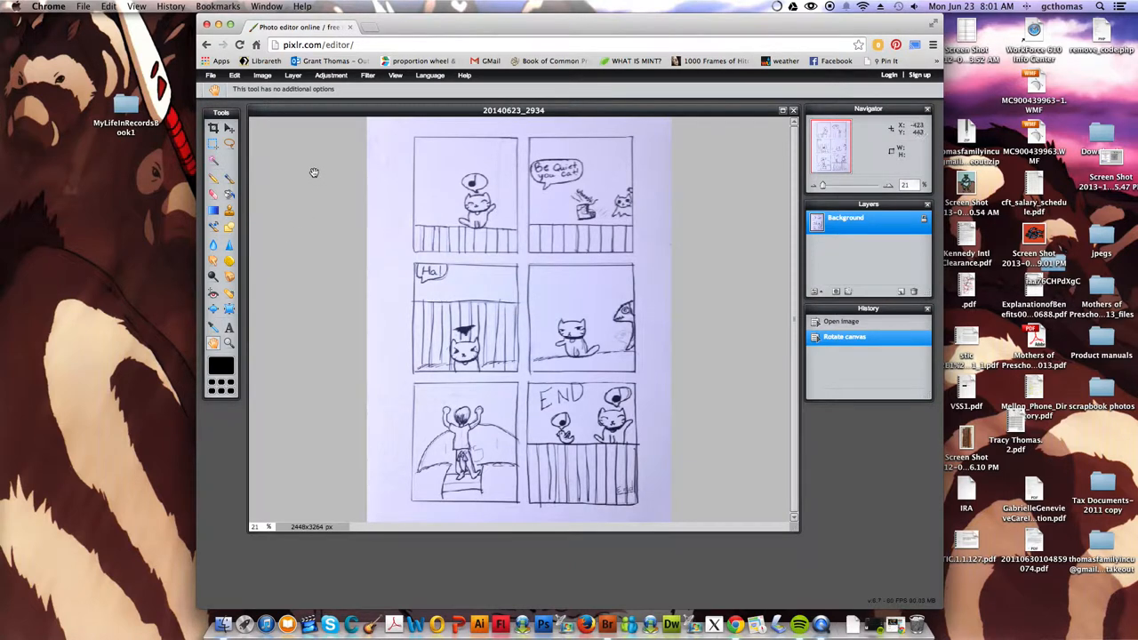
Step: Apply a Threshold adjustment, raising the level until the sketch lines read as bold black on white
{"action": "left_click", "coordinate": [330, 75]}
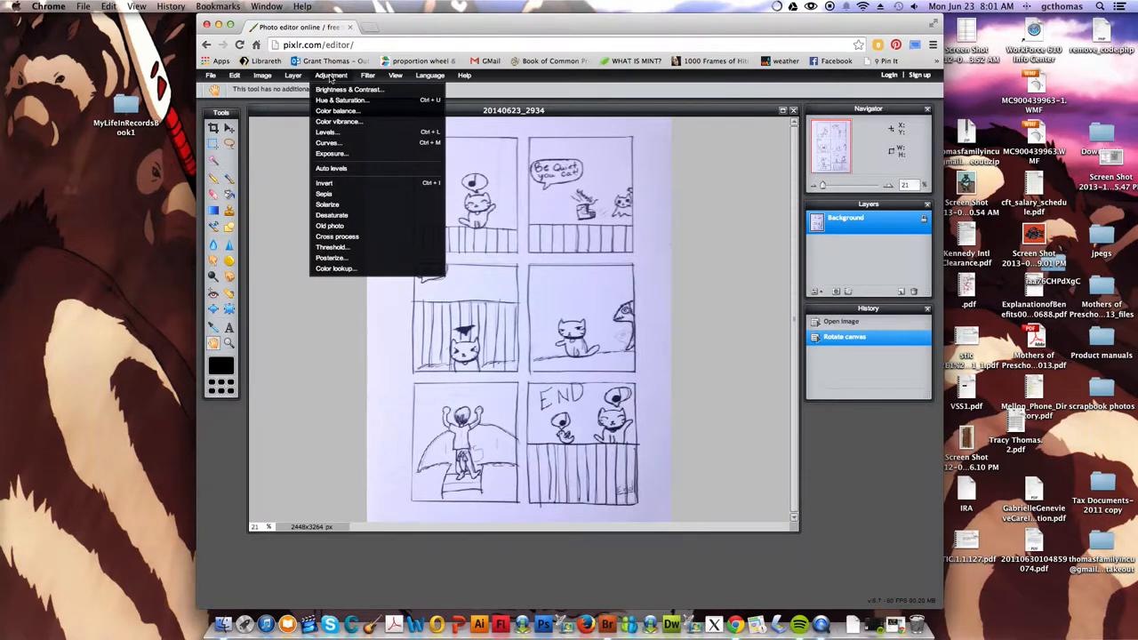
{"action": "mouse_move", "coordinate": [331, 247]}
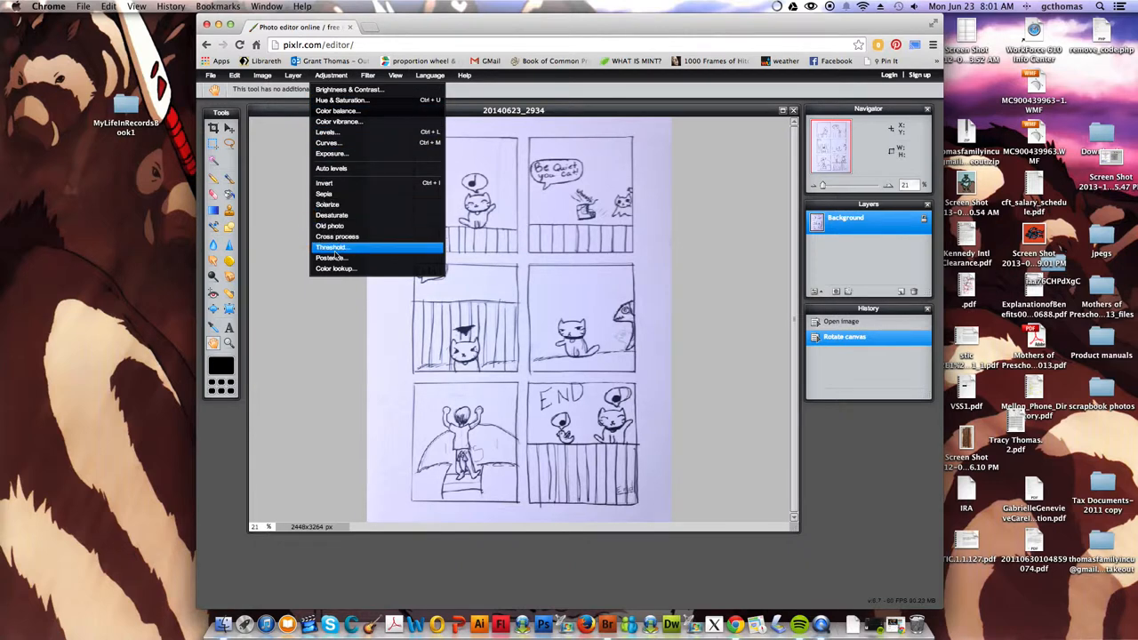
{"action": "left_click", "coordinate": [331, 248]}
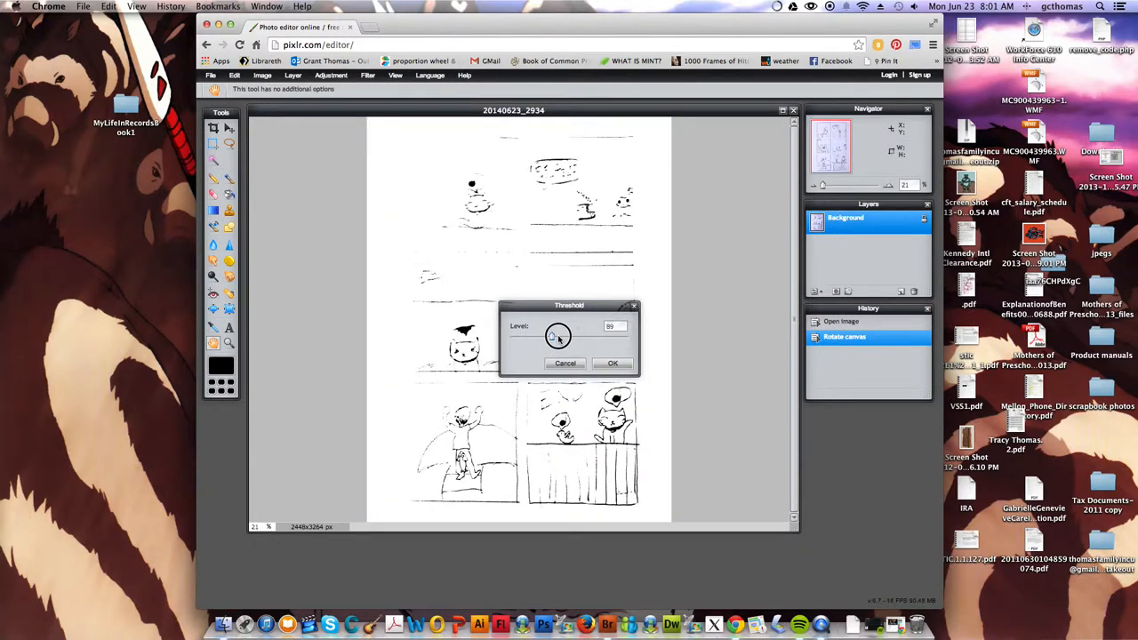
{"action": "left_click_drag", "start_coordinate": [553, 336], "coordinate": [576, 336]}
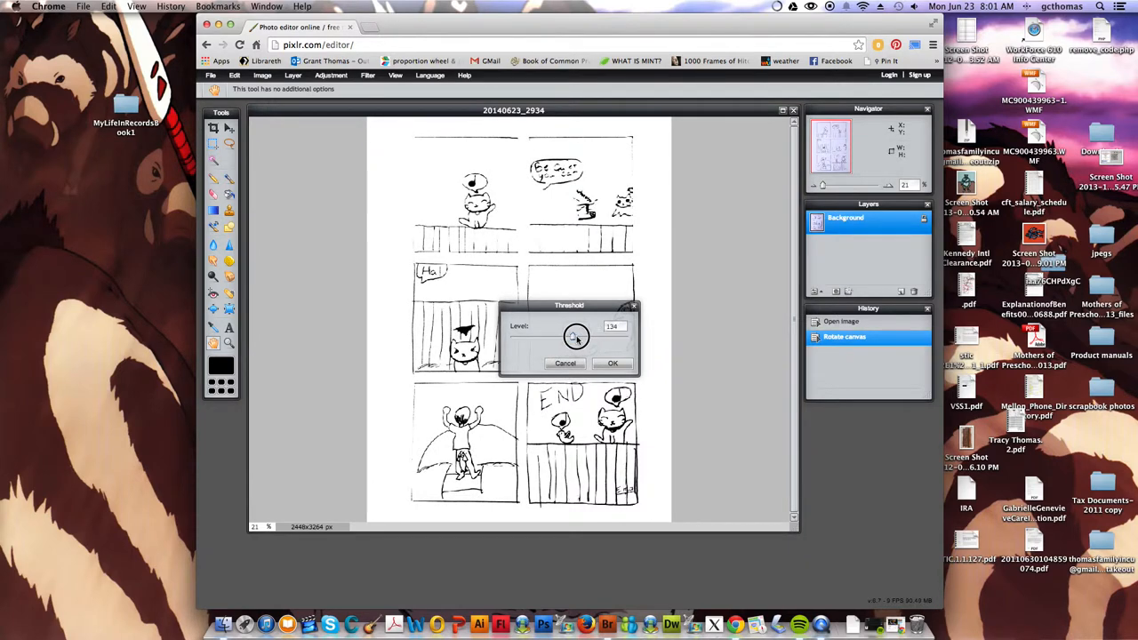
{"action": "left_click_drag", "start_coordinate": [576, 336], "coordinate": [585, 336]}
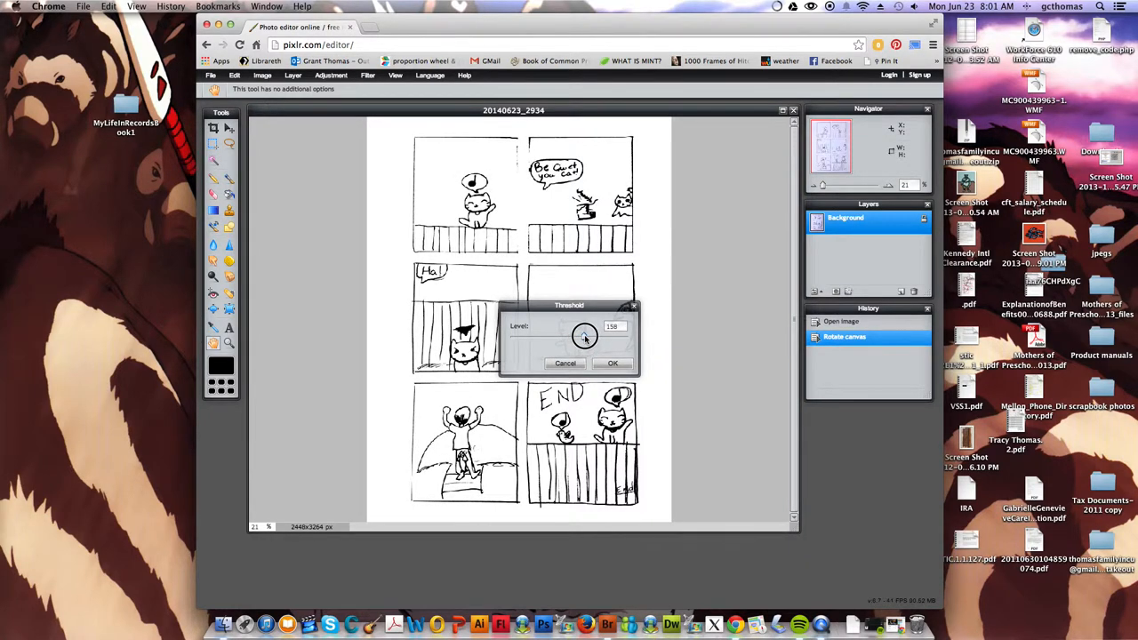
{"action": "left_click_drag", "start_coordinate": [583, 336], "coordinate": [590, 336]}
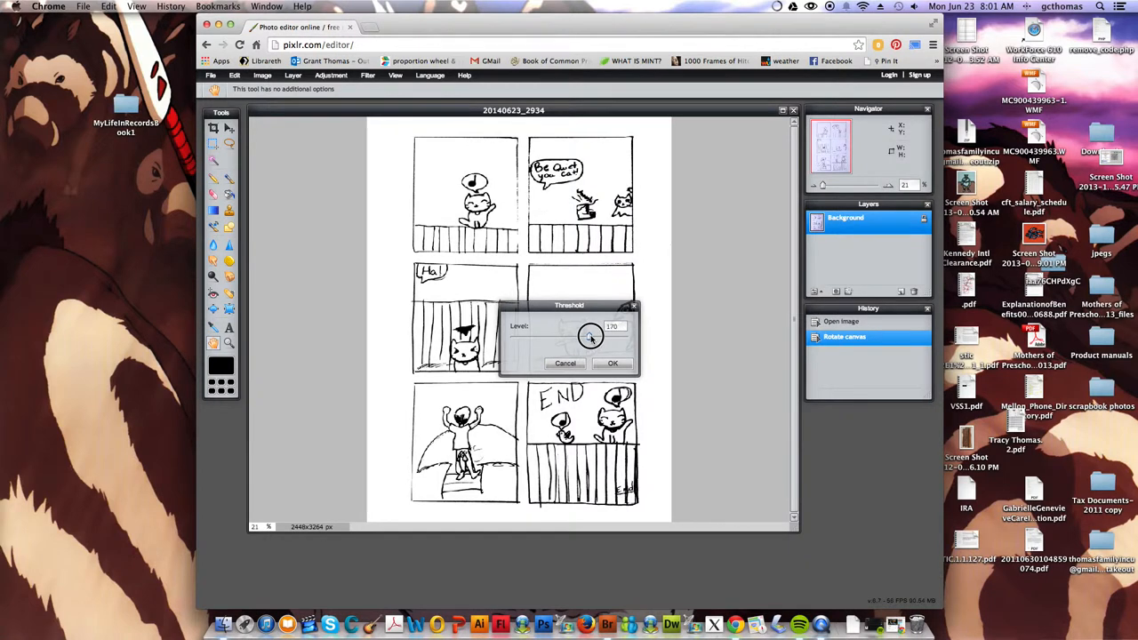
{"action": "left_click_drag", "start_coordinate": [591, 336], "coordinate": [594, 338]}
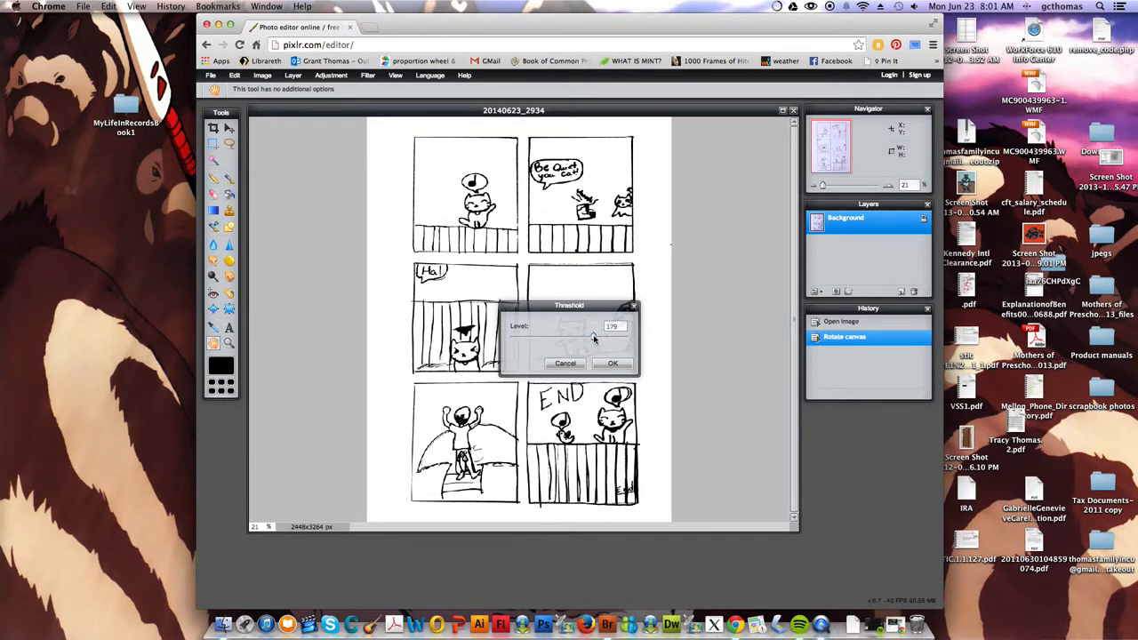
{"action": "left_click", "coordinate": [611, 363]}
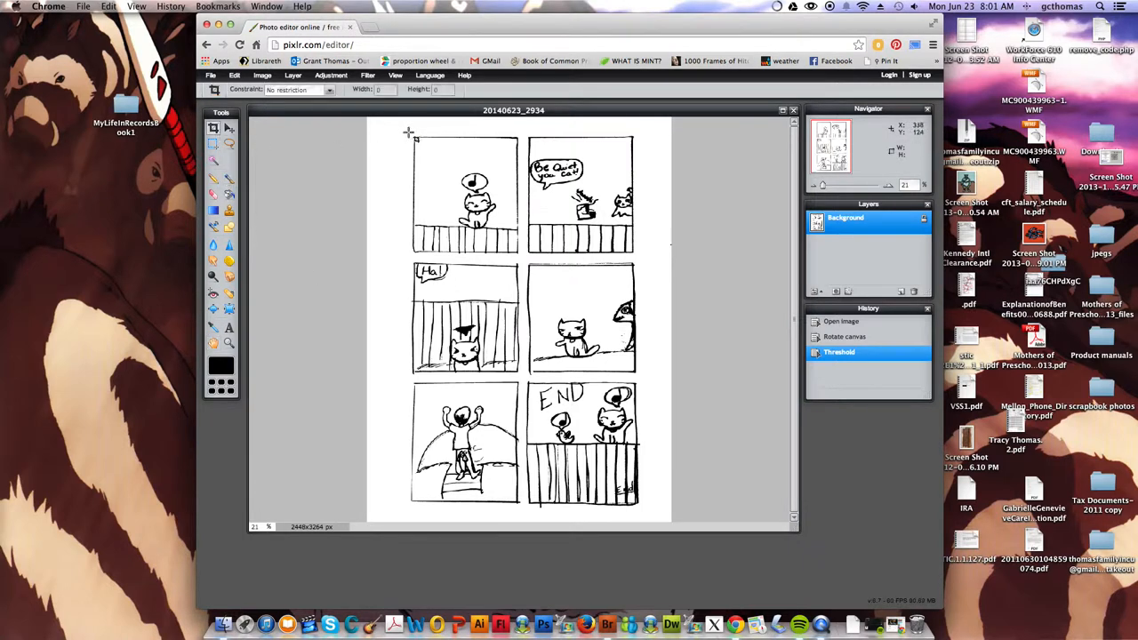
Step: Crop the image to a box around the six panels, trimming the blank margins
{"action": "left_click_drag", "start_coordinate": [410, 135], "coordinate": [626, 500]}
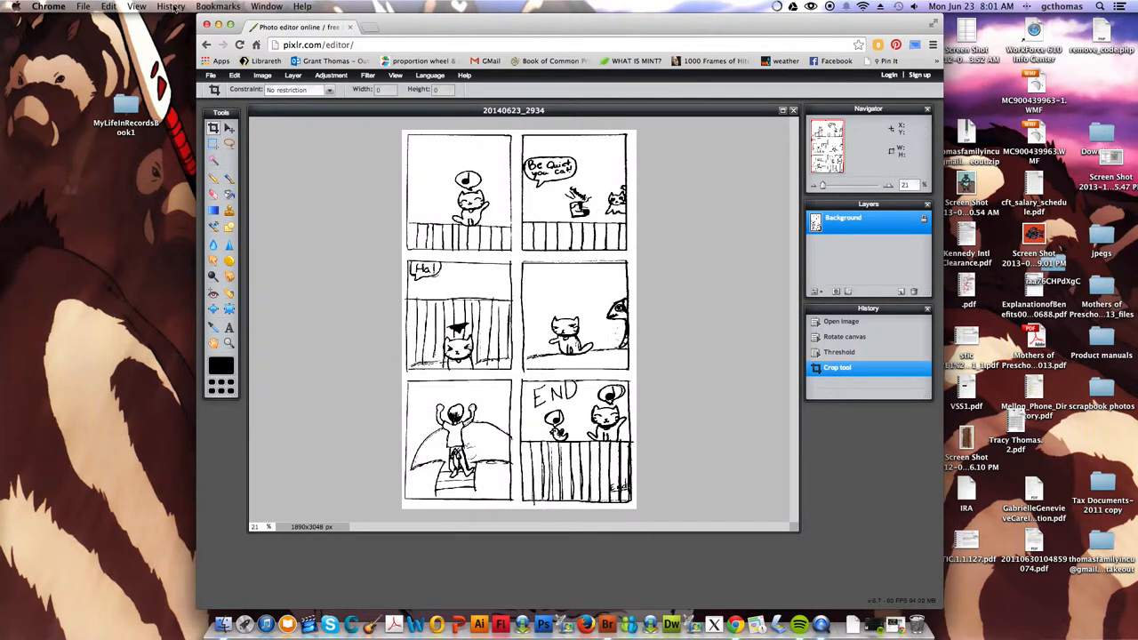
{"action": "left_click", "coordinate": [210, 74]}
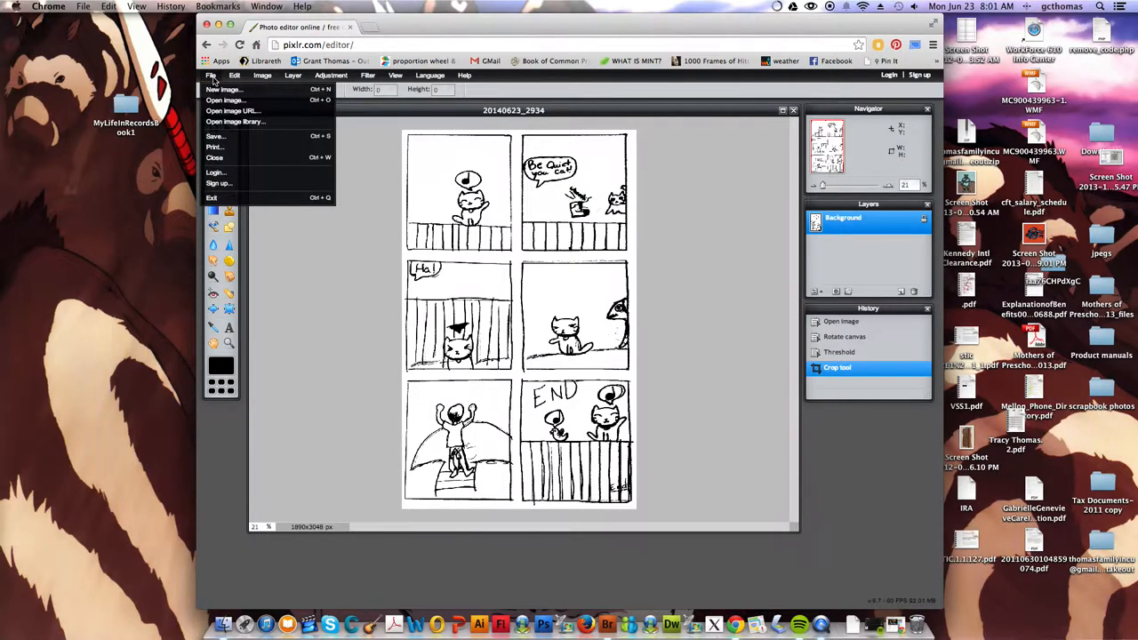
Step: Save the comic as JPEG 20140623_2934a at quality 100 to the Desktop
{"action": "left_click", "coordinate": [213, 136]}
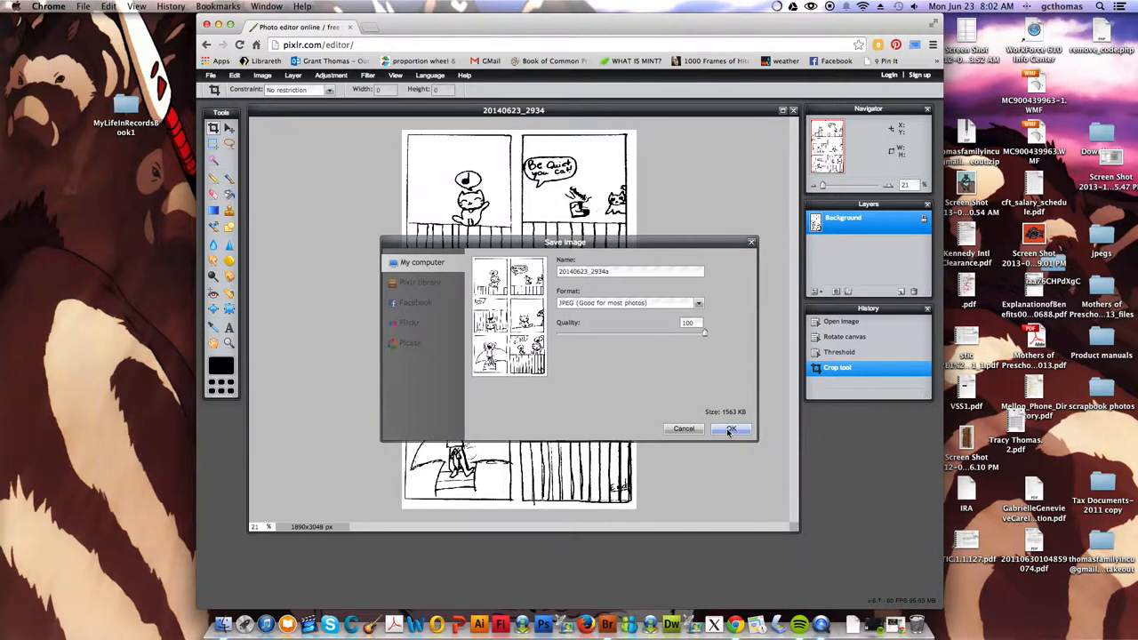
{"action": "left_click", "coordinate": [731, 428]}
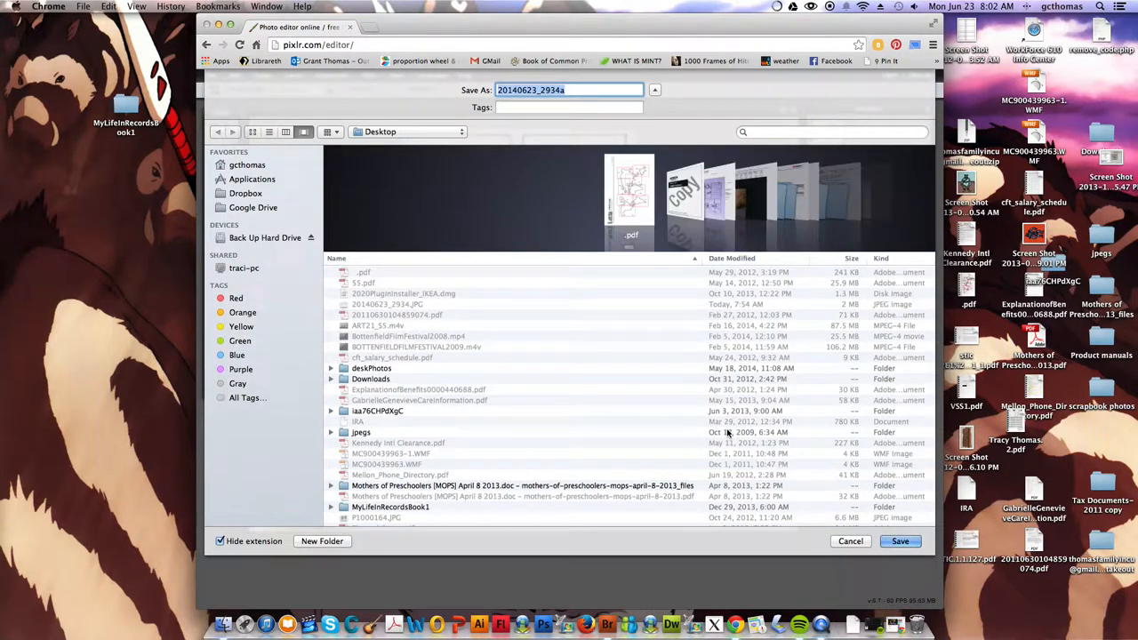
{"action": "left_click", "coordinate": [900, 541]}
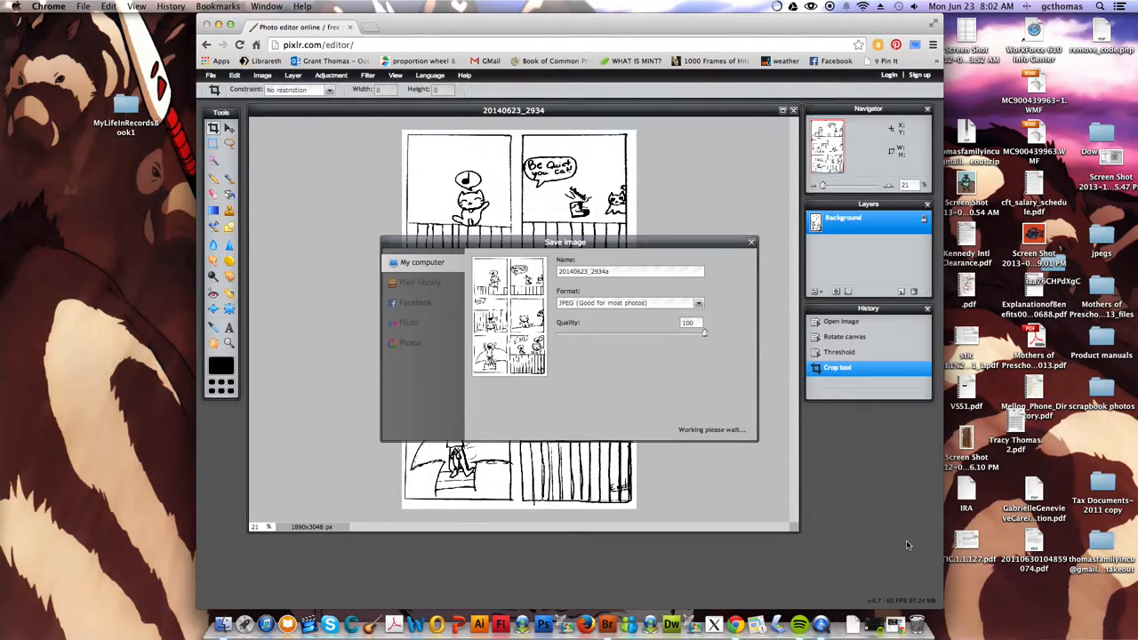